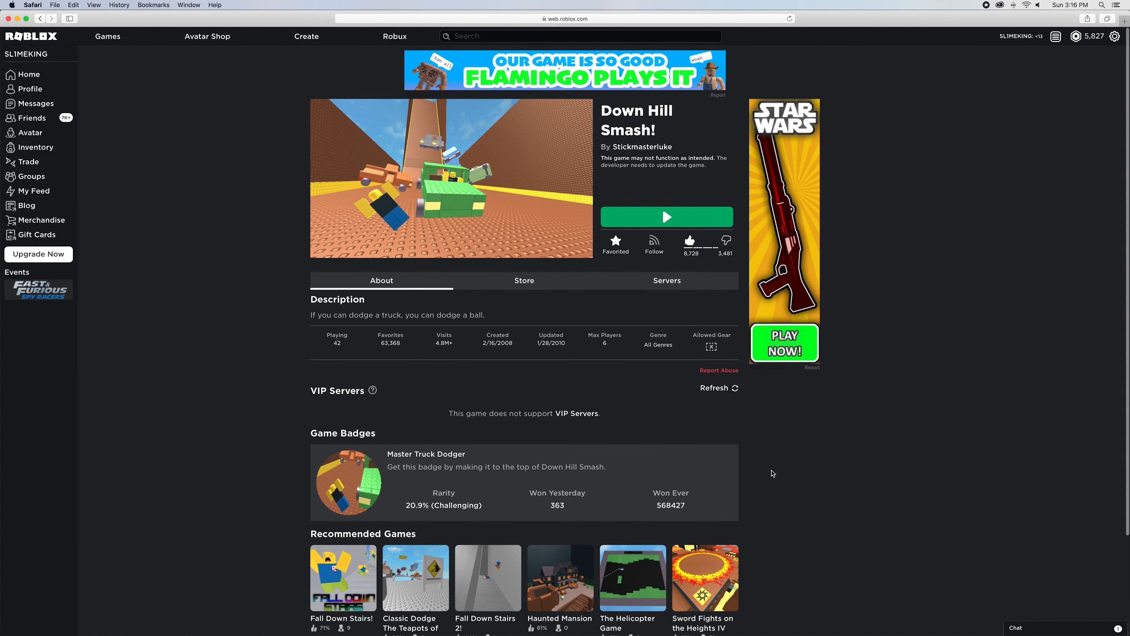
mouse_move(538, 361)
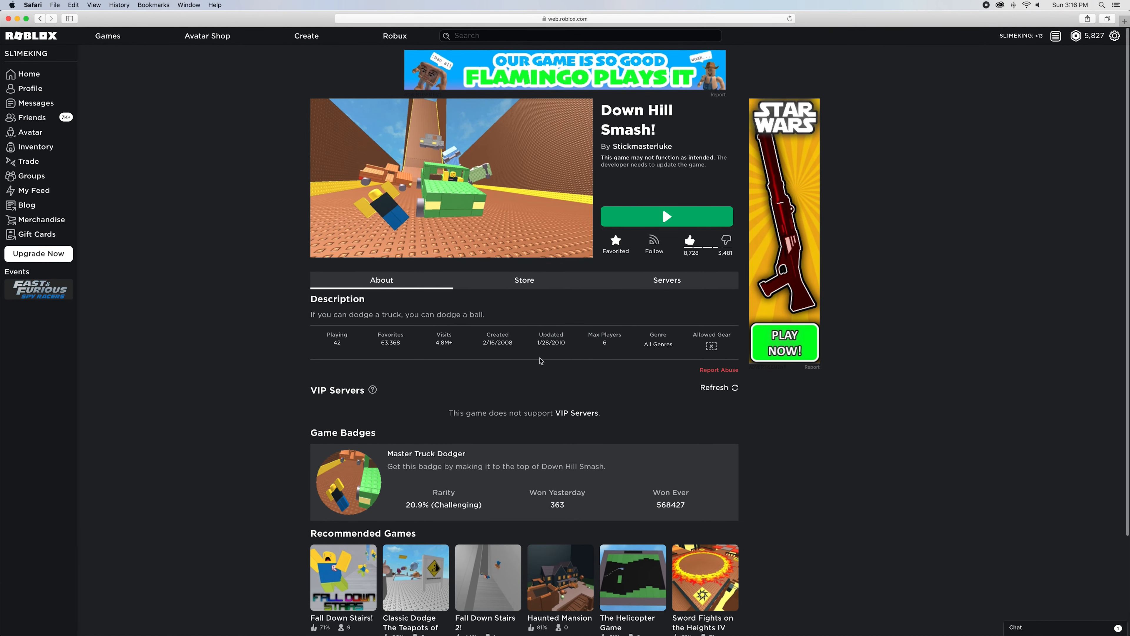
Step: Launch Down Hill Smash! from its page and play it, then leave with Escape
scroll("down", 3)
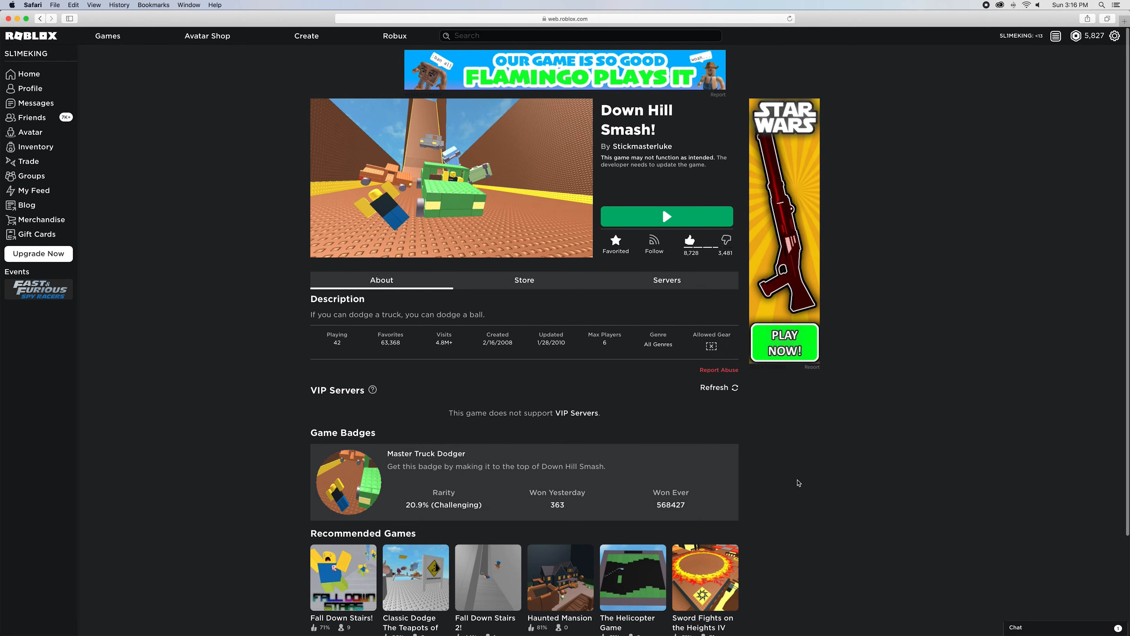
mouse_move(933, 483)
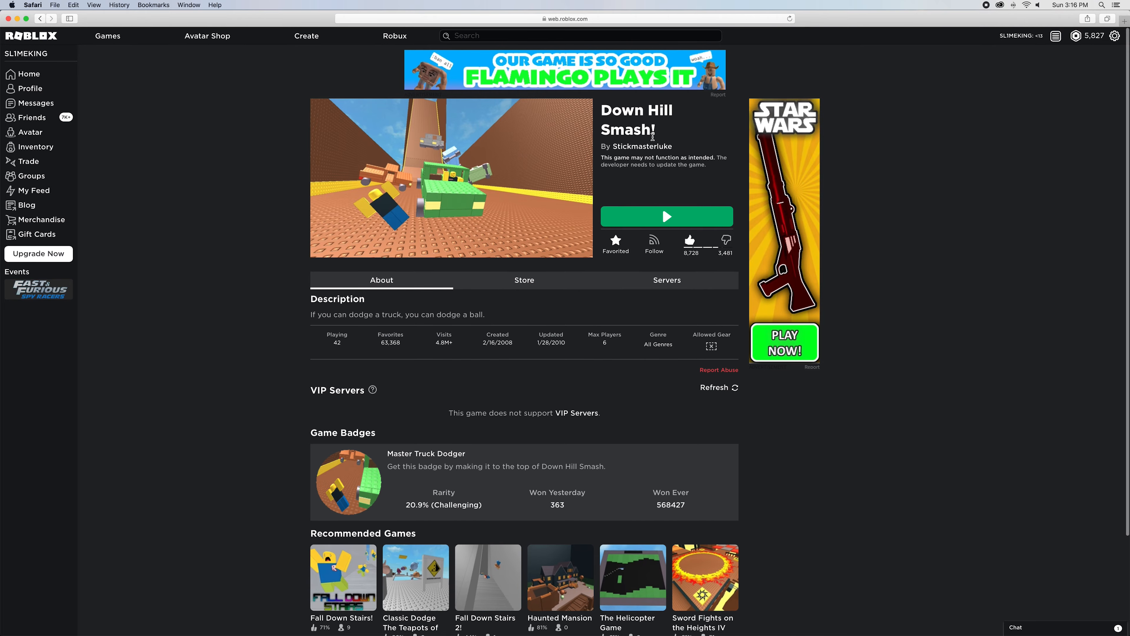
left_click(667, 217)
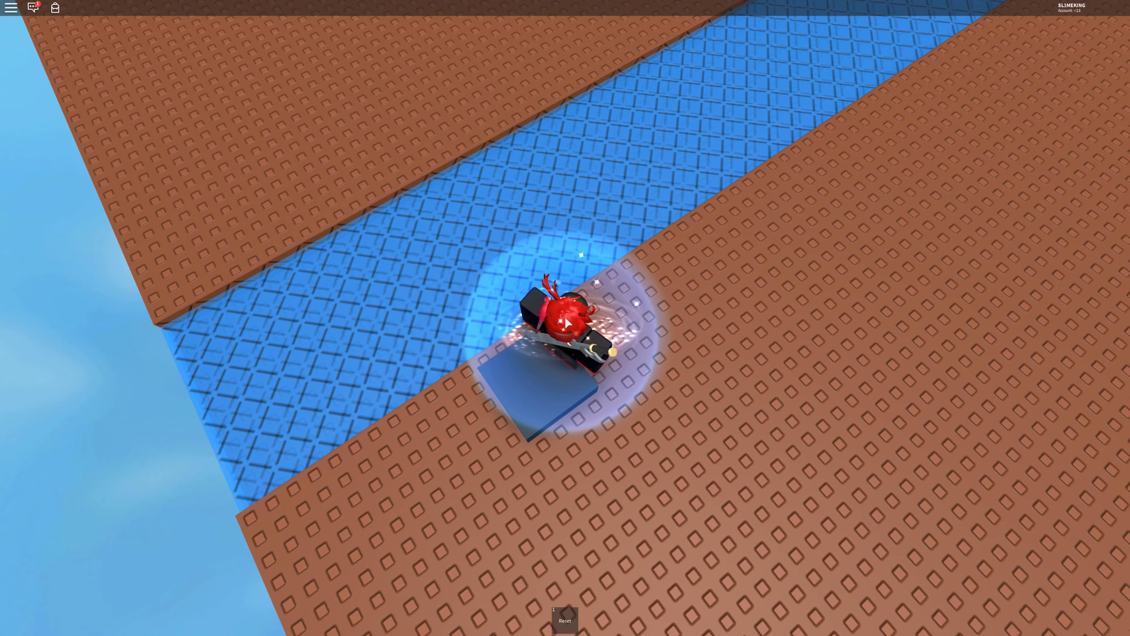
key("Escape")
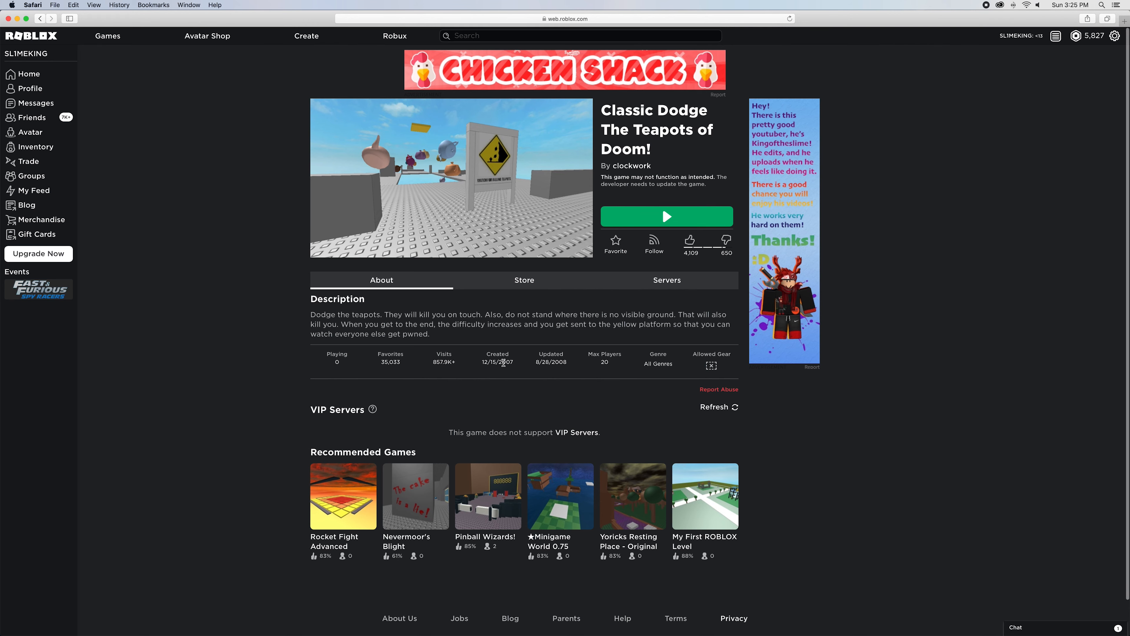
Step: Launch Classic Dodge The Teapots of Doom! and allow Safari to open Roblox
left_click(667, 216)
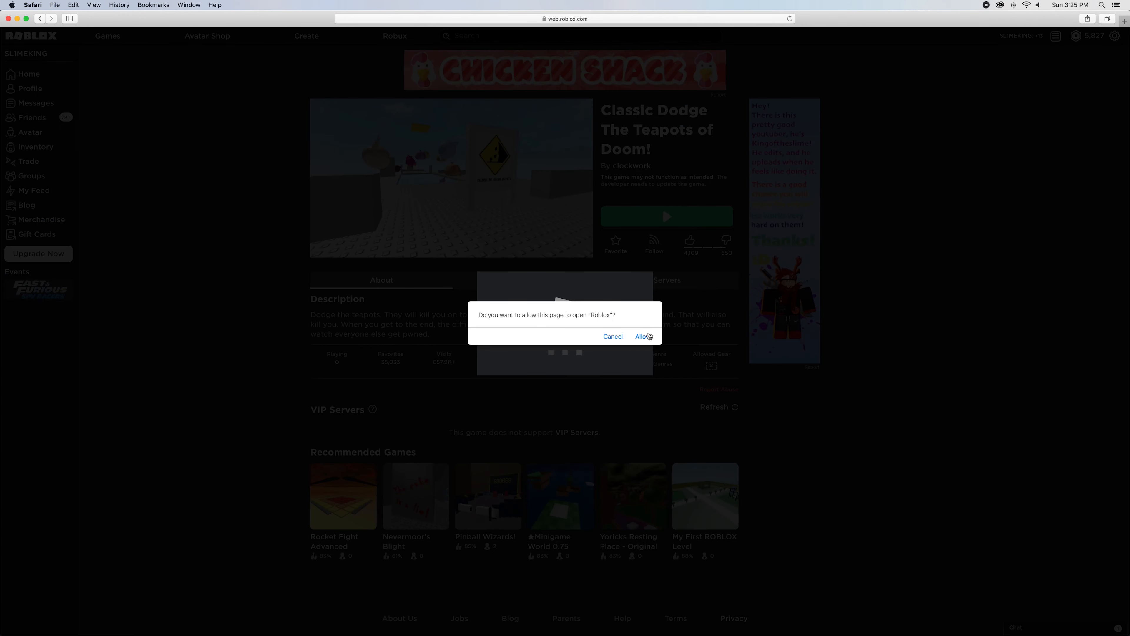
left_click(641, 337)
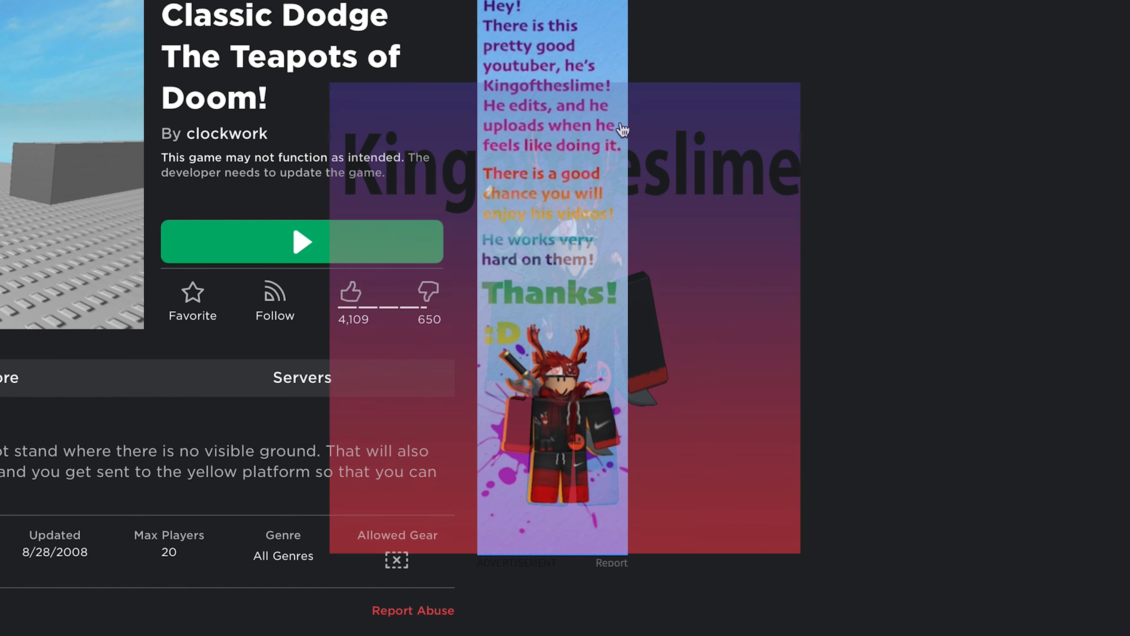
mouse_move(529, 203)
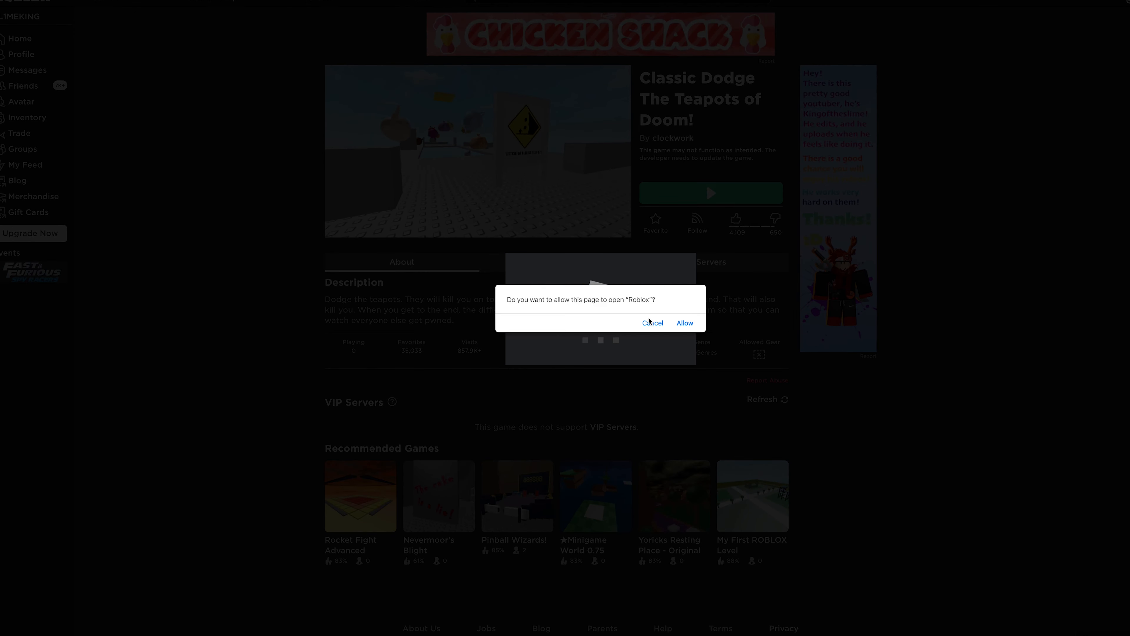
Step: Allow Roblox to open so Classic Dodge The Teapots of Doom! can start
left_click(686, 323)
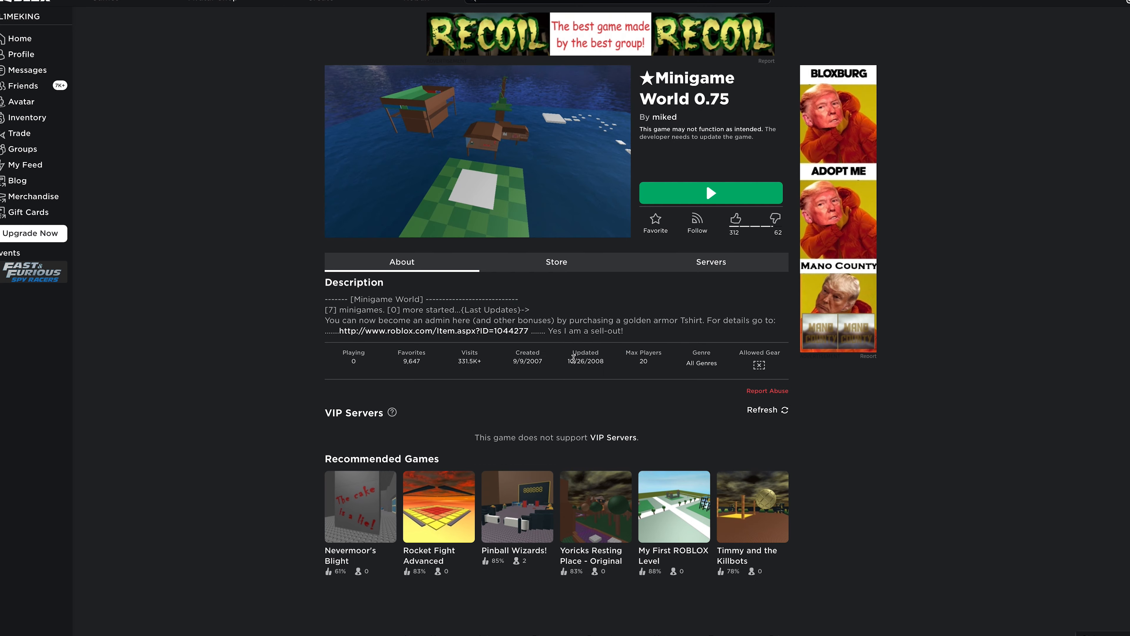
Step: Launch Minigame World 0.75 from its Roblox page
left_click(711, 192)
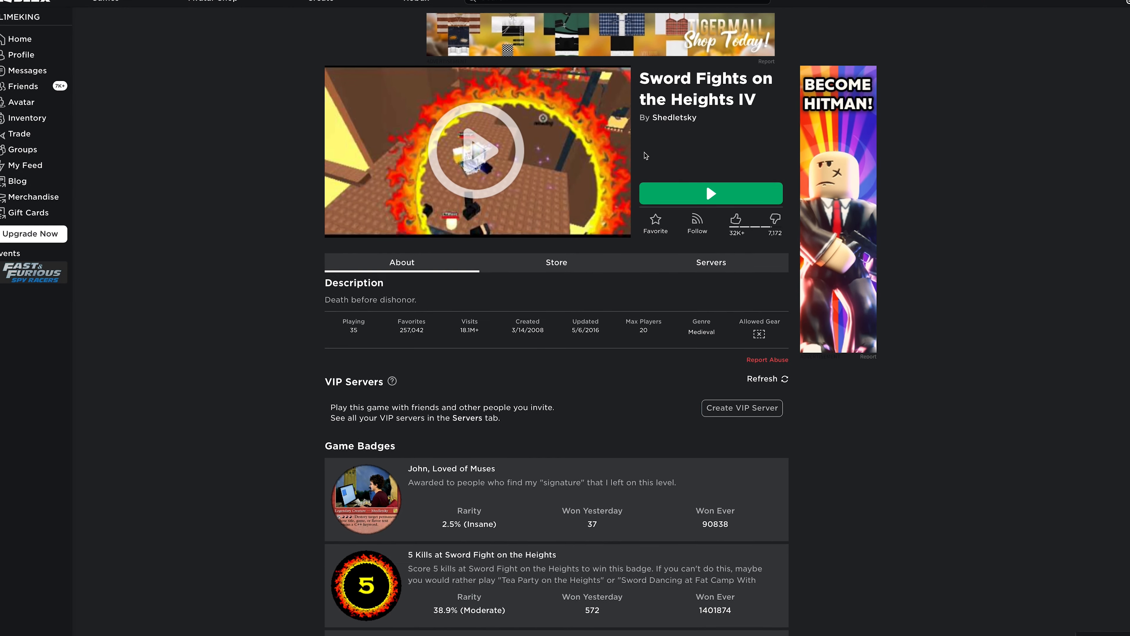
Step: Launch Sword Fights on the Heights IV from its Roblox page
left_click(712, 193)
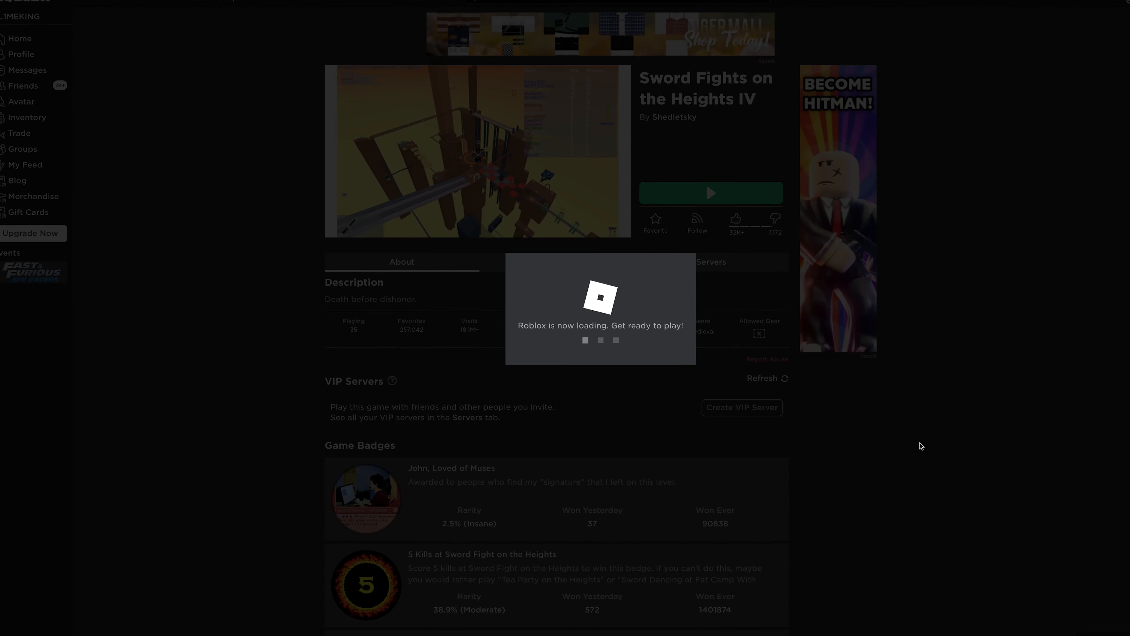
left_click(711, 192)
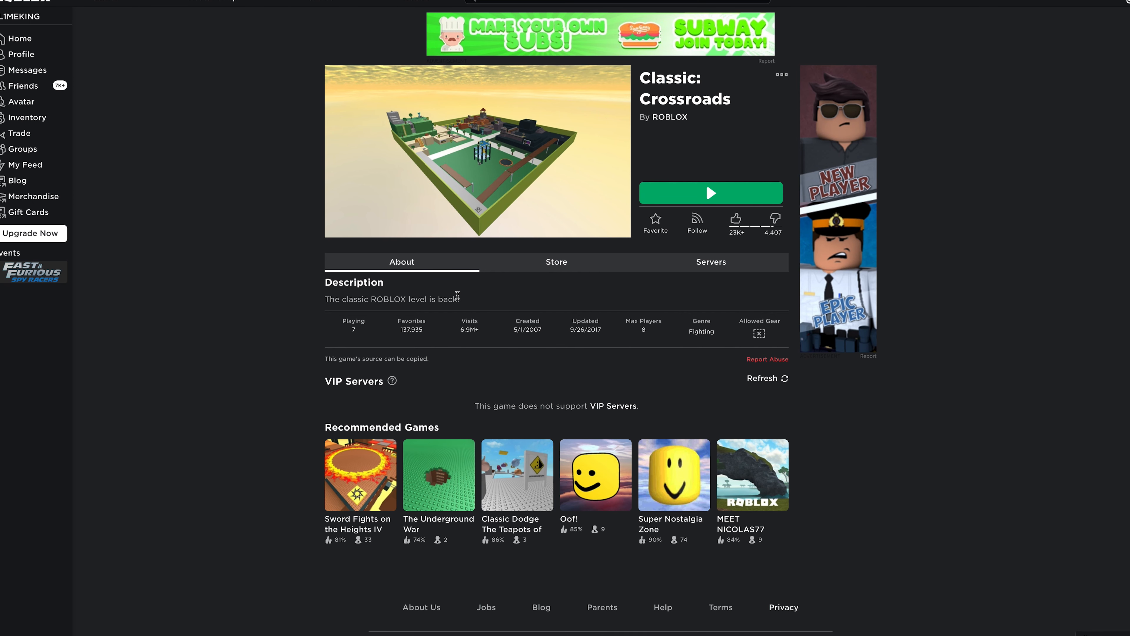
mouse_move(577, 332)
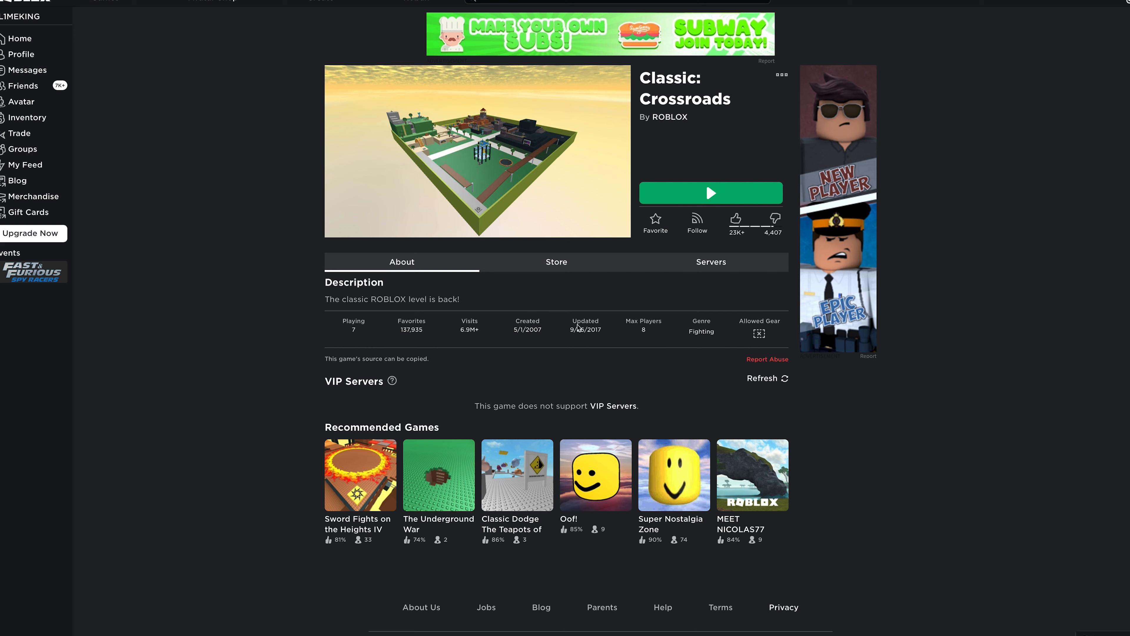
mouse_move(628, 257)
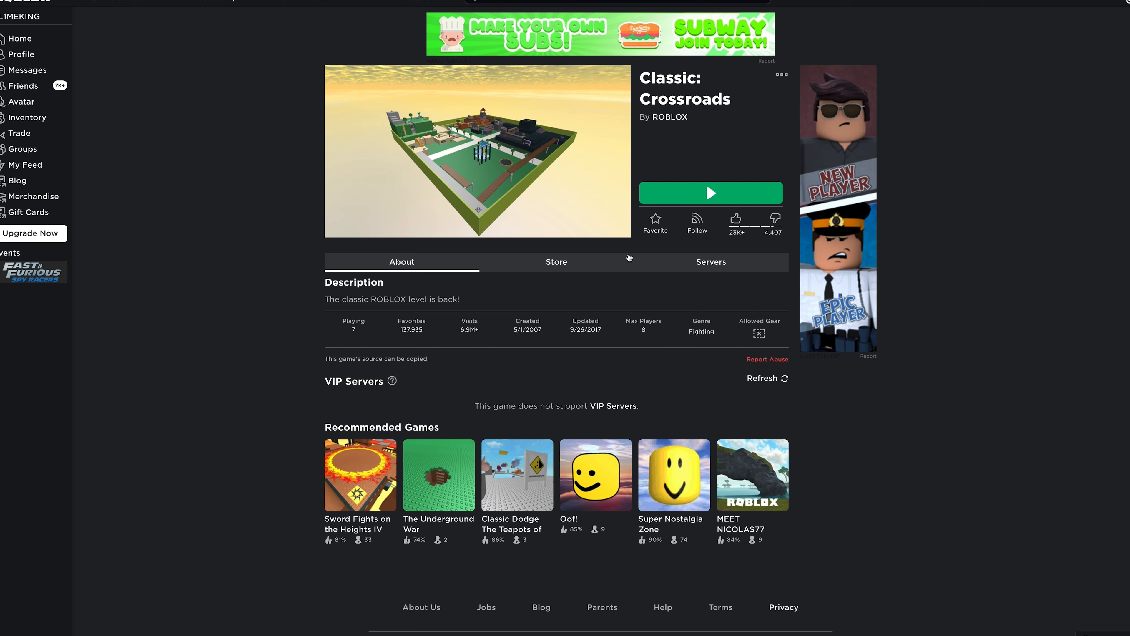
Step: Launch Classic: Crossroads from its Roblox page and play it
left_click(712, 192)
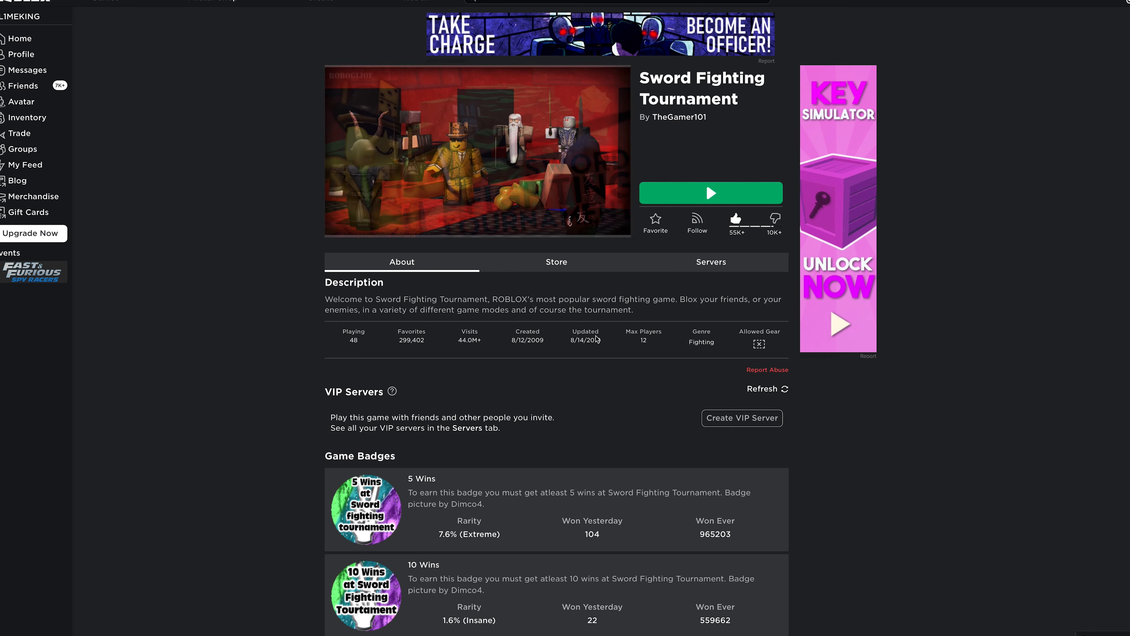
Step: Launch Sword Fighting Tournament and allow Safari to open Roblox
left_click(711, 192)
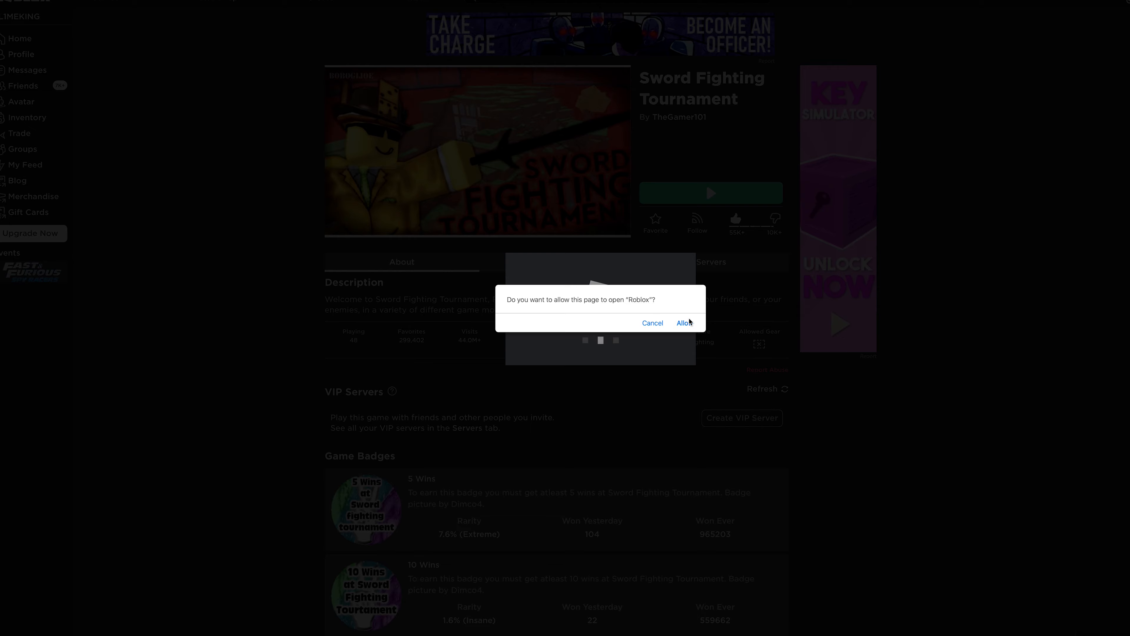
left_click(683, 322)
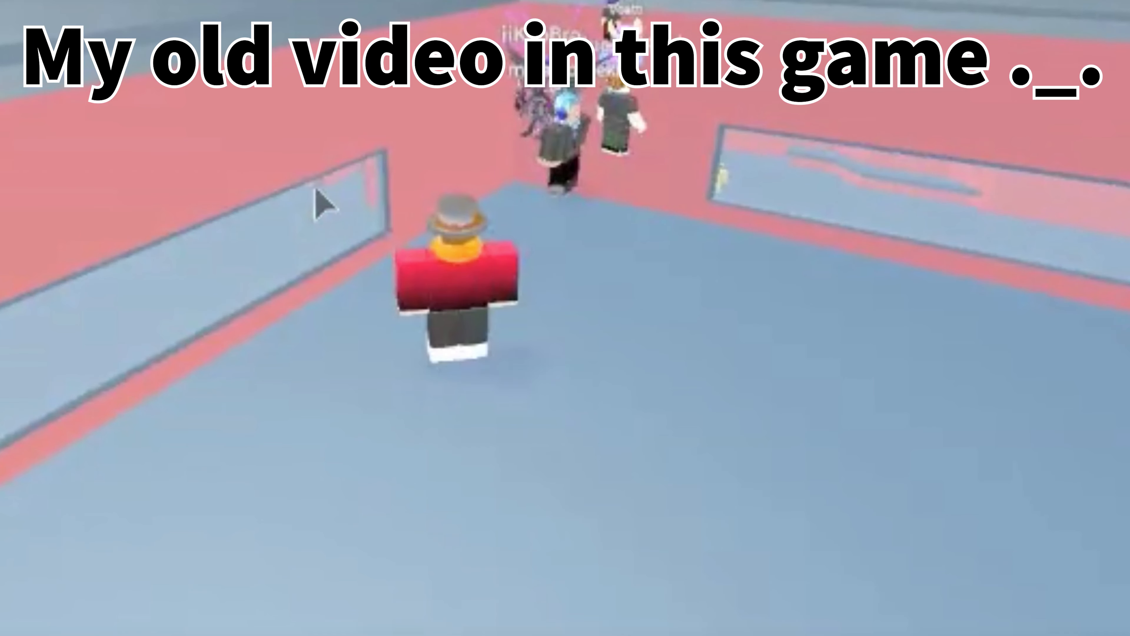